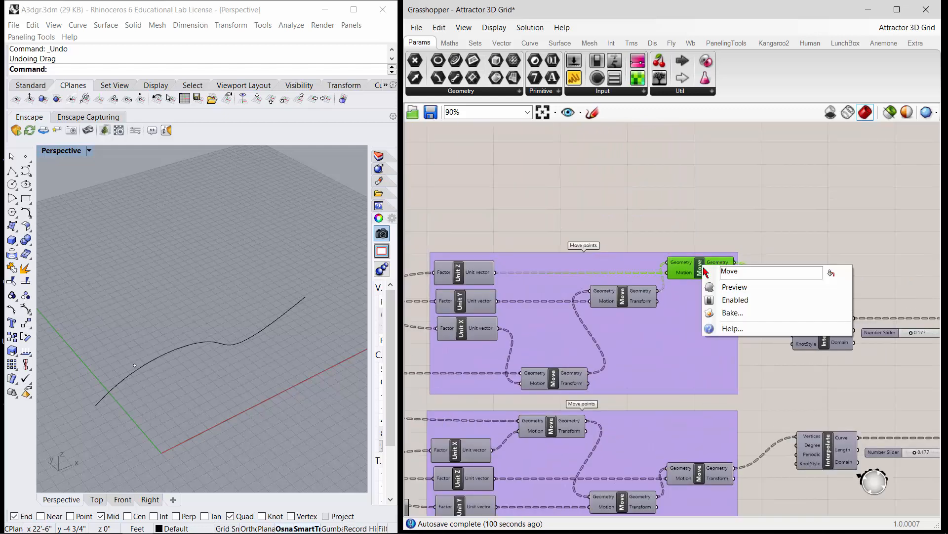
Step: Turn on the Move component's preview and zoom to the Attractor Point and Attractor Curve groups
click(735, 287)
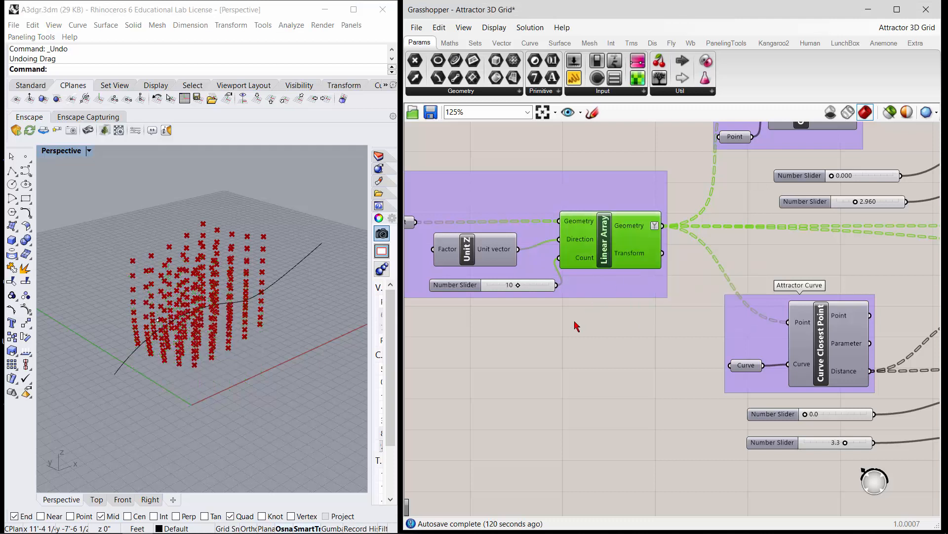
scroll(down, 3)
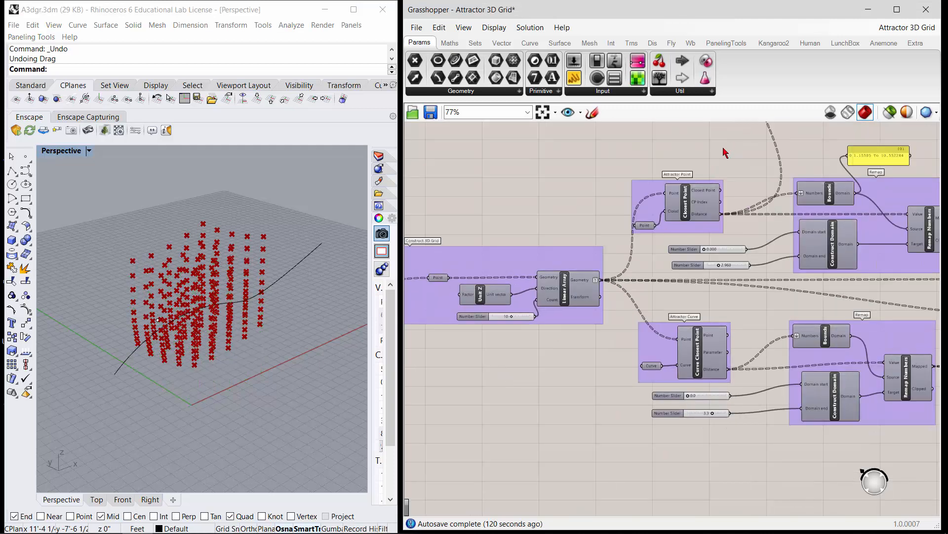
scroll(up, 3)
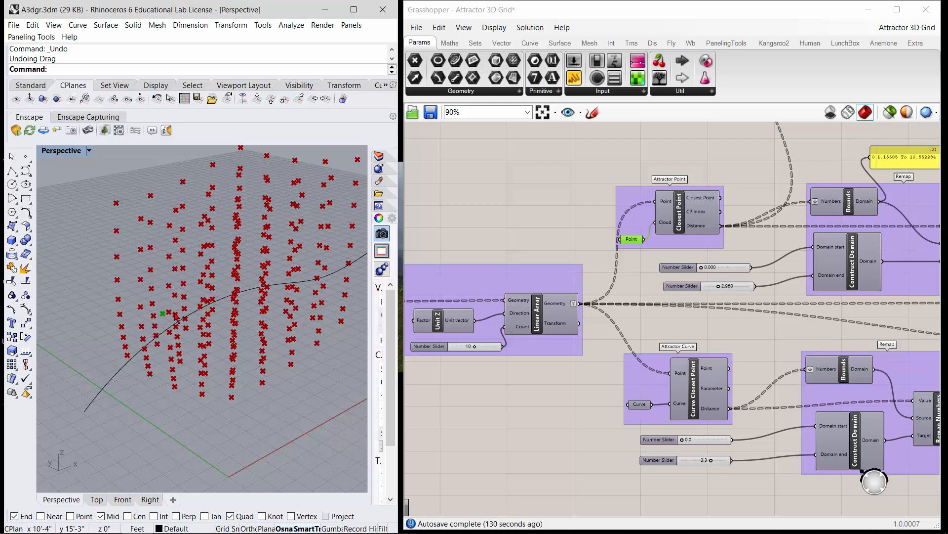
Step: Drag the attractor point to a new spot in the Perspective viewport
click(163, 313)
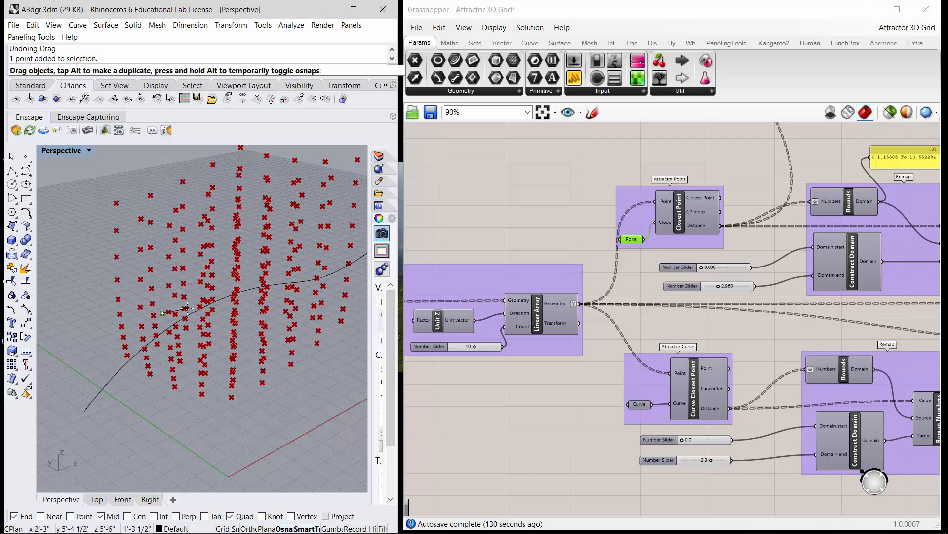
drag(163, 313, 223, 302)
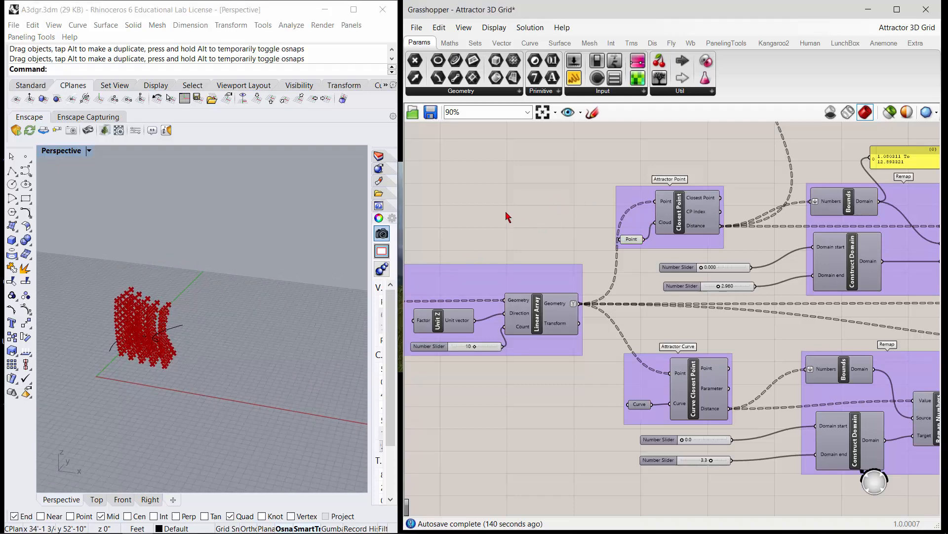
Step: Turn preview off for the selected definition components and select the Linear Array component
scroll(down, 3)
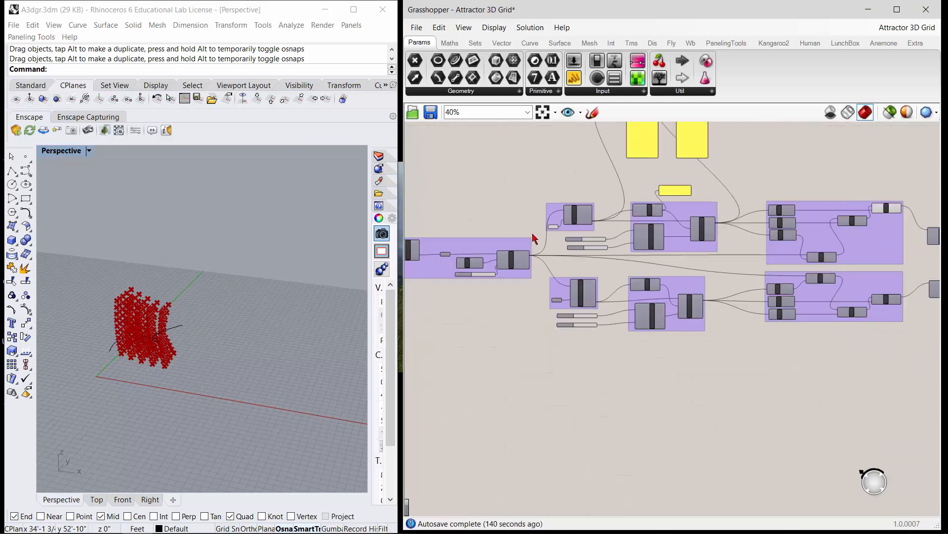
scroll(down, 3)
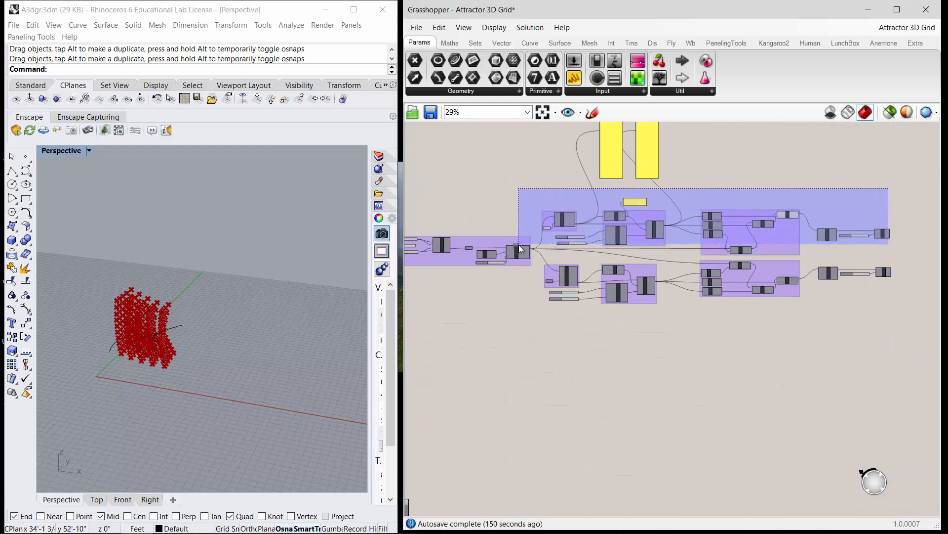
right_click(520, 248)
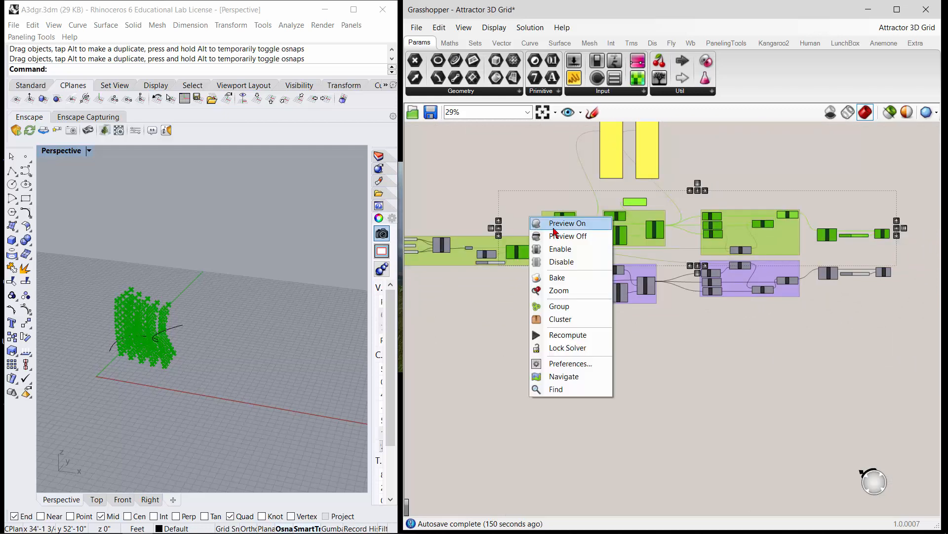
click(567, 237)
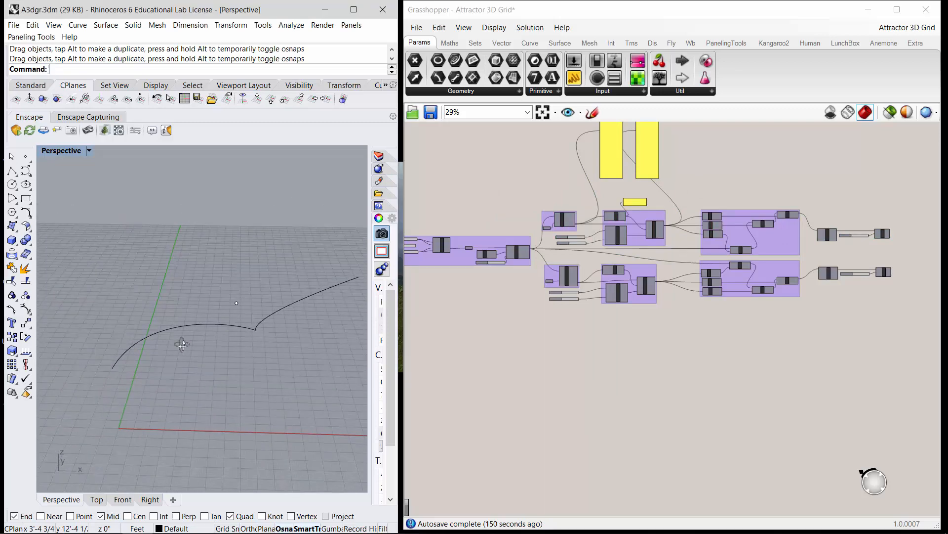
mouse_move(518, 254)
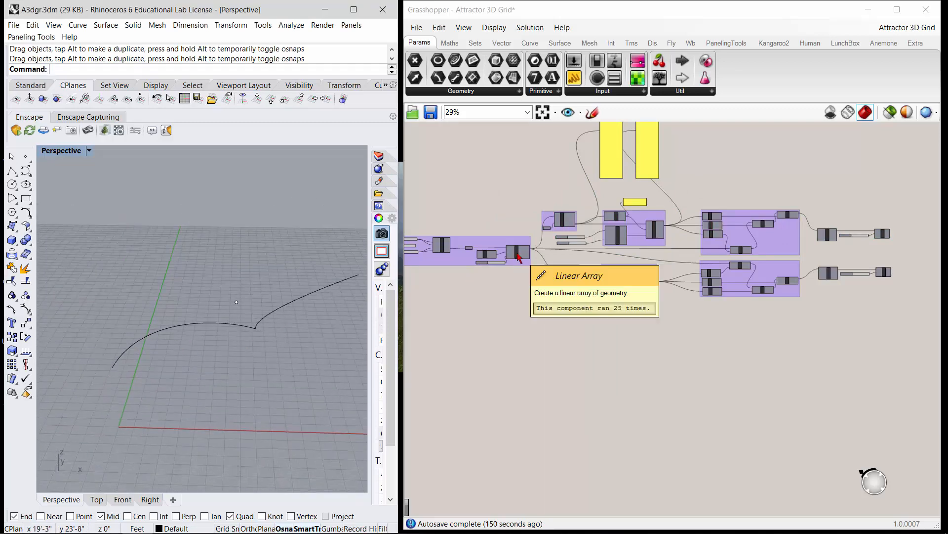
click(517, 251)
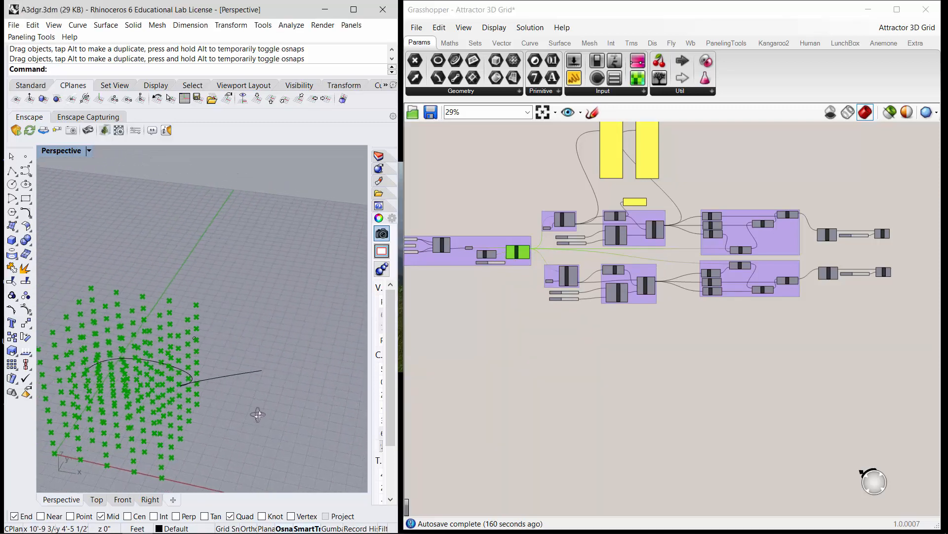
right_click(520, 251)
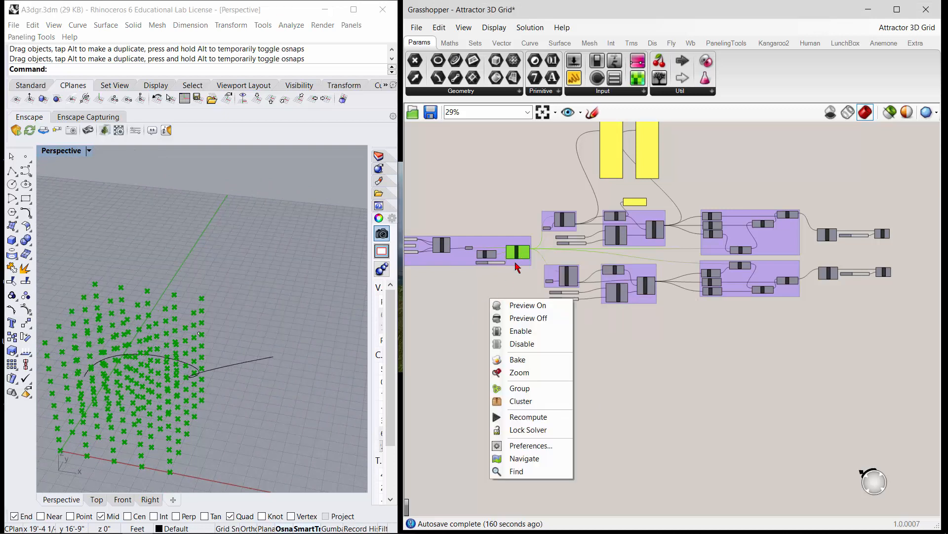
Step: Turn the Linear Array component's preview back on
click(528, 318)
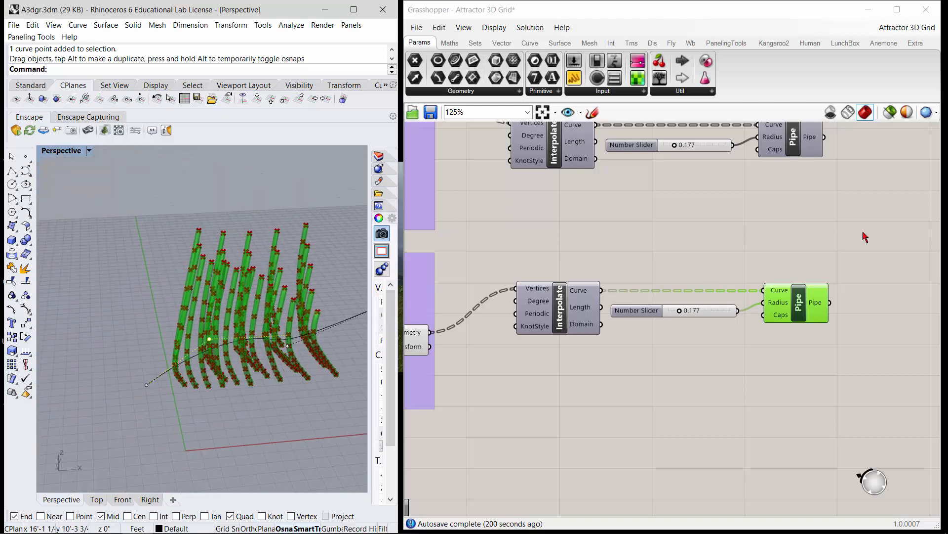
Step: Uncheck Preview on the Pipe component and zoom out the canvas
right_click(798, 302)
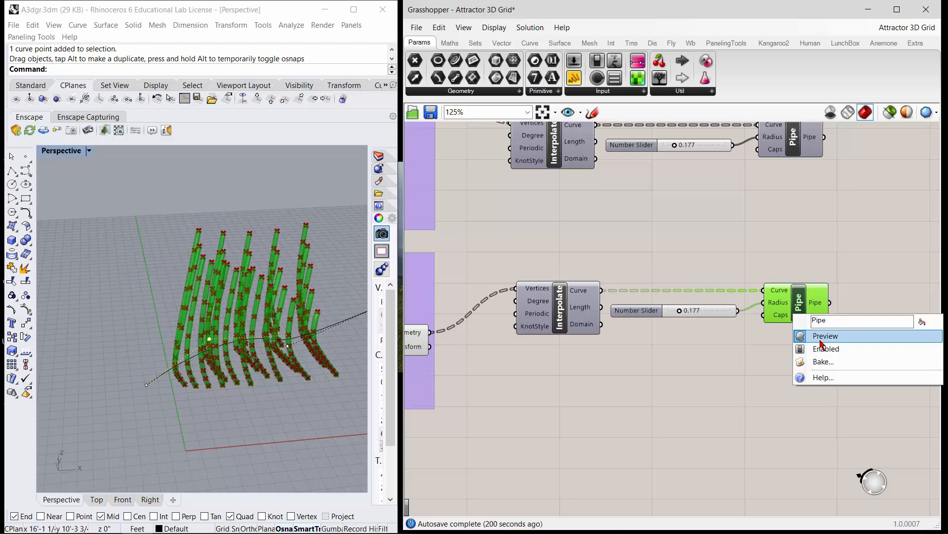
click(825, 335)
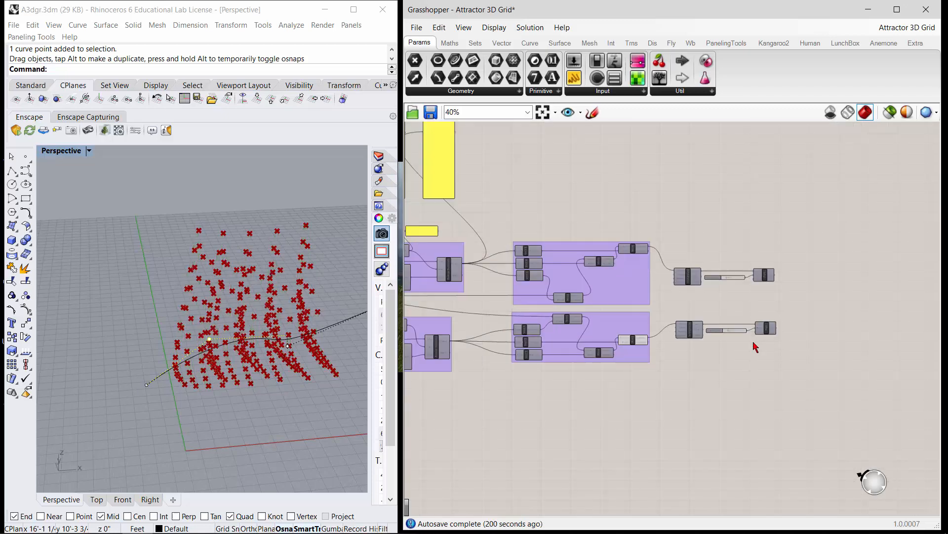
scroll(down, 3)
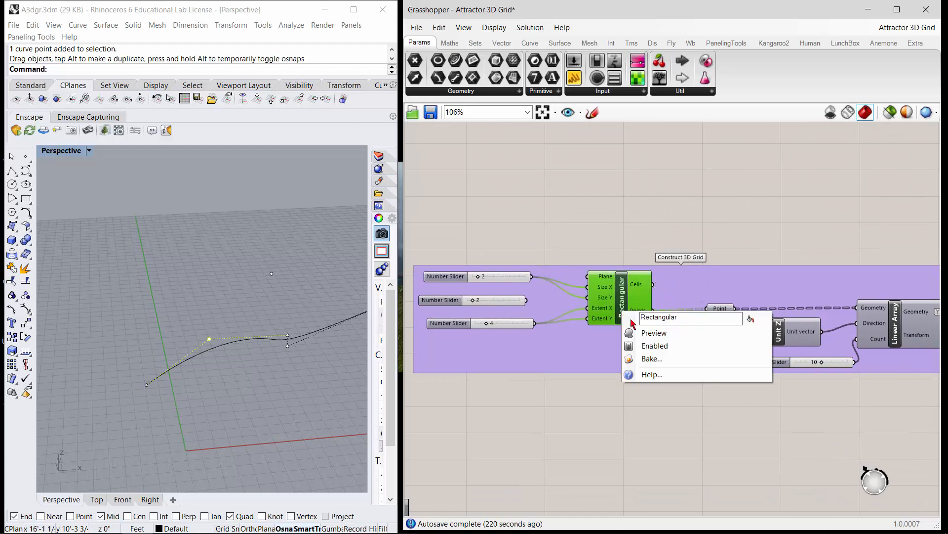
Step: Turn on the Rectangular grid component's preview to show the undisplaced cubic point grid
click(654, 333)
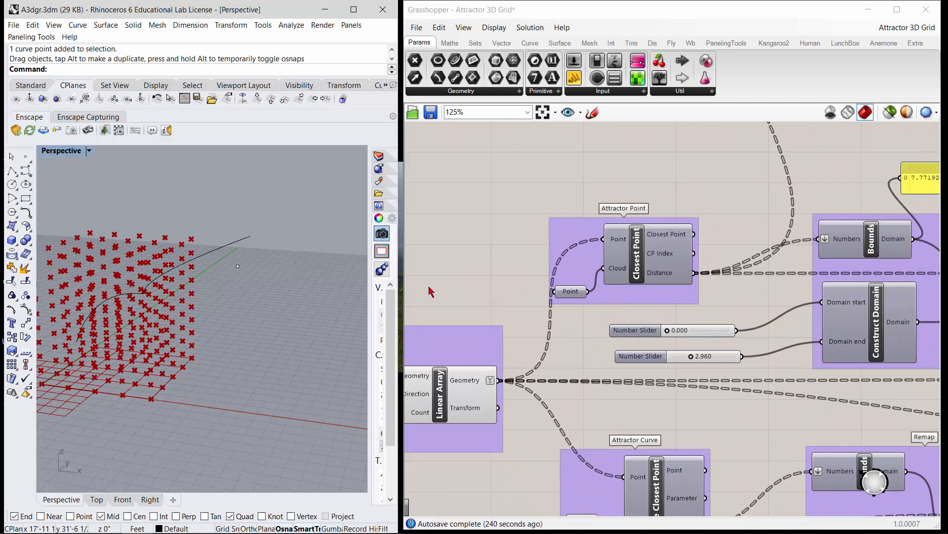
Step: Set the attractor point from the Point parameter menu and scroll to the distance panels
right_click(569, 291)
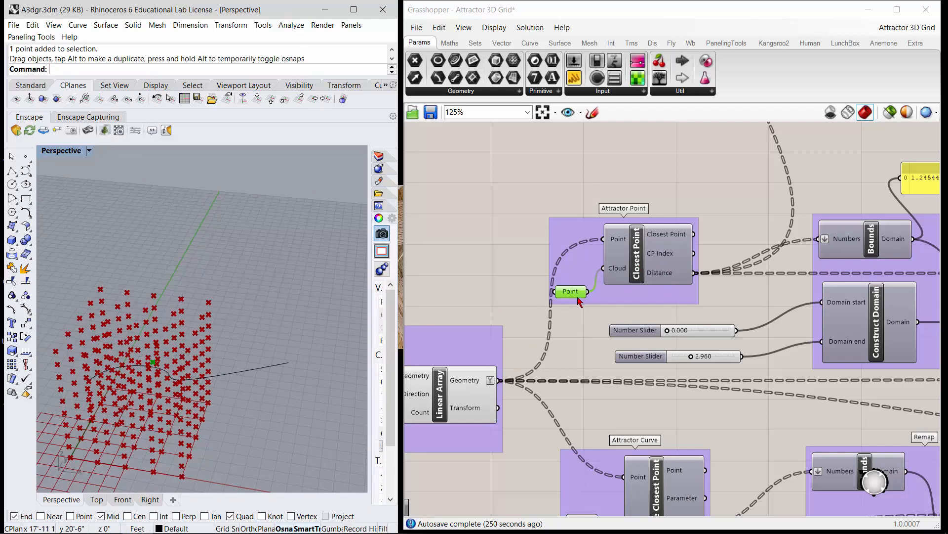
mouse_move(576, 316)
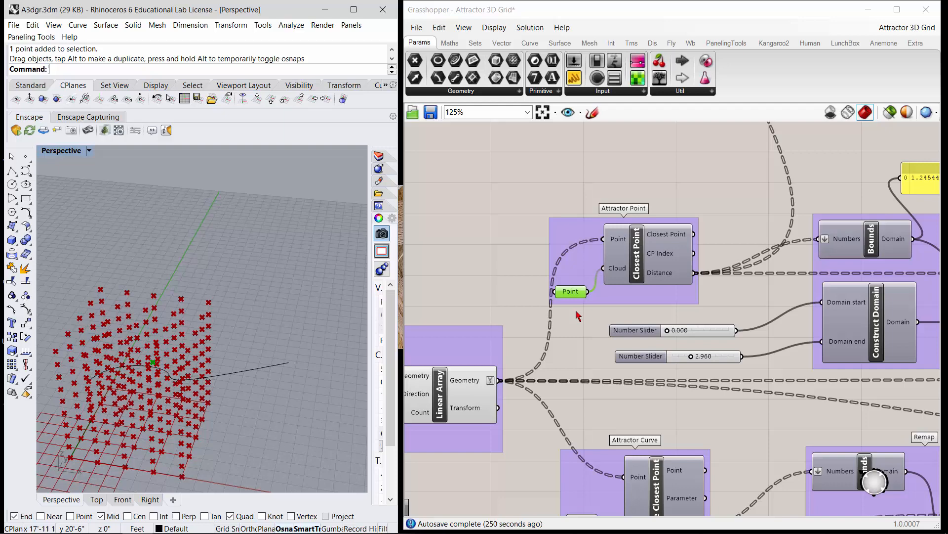
mouse_move(737, 279)
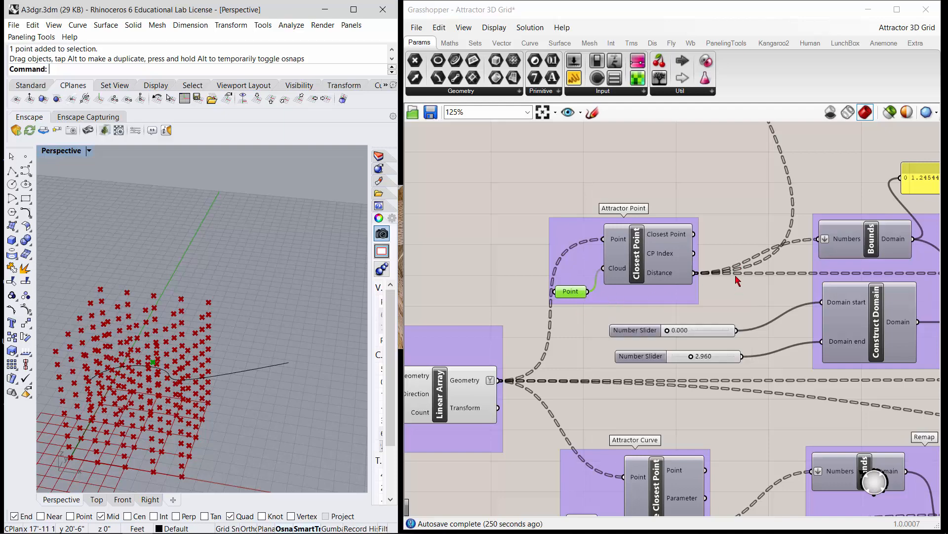
scroll(down, 3)
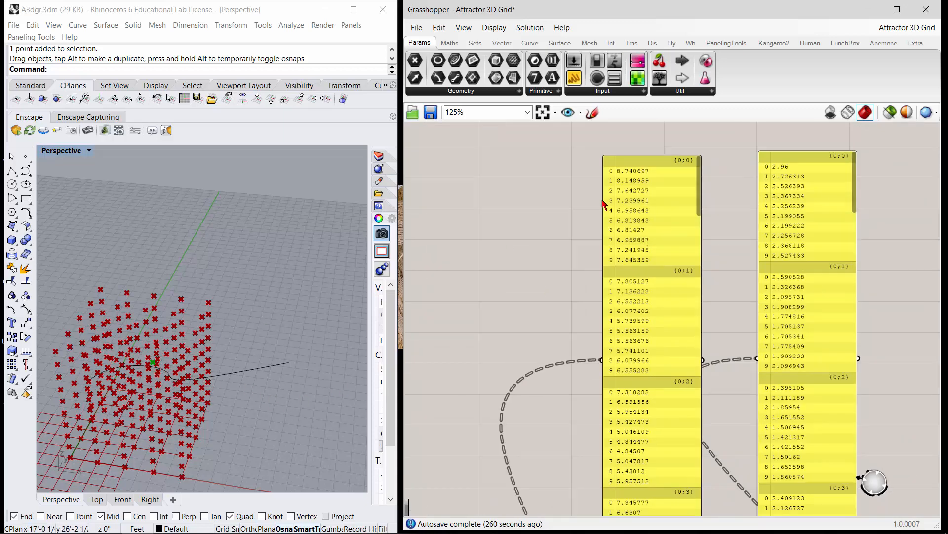
scroll(down, 3)
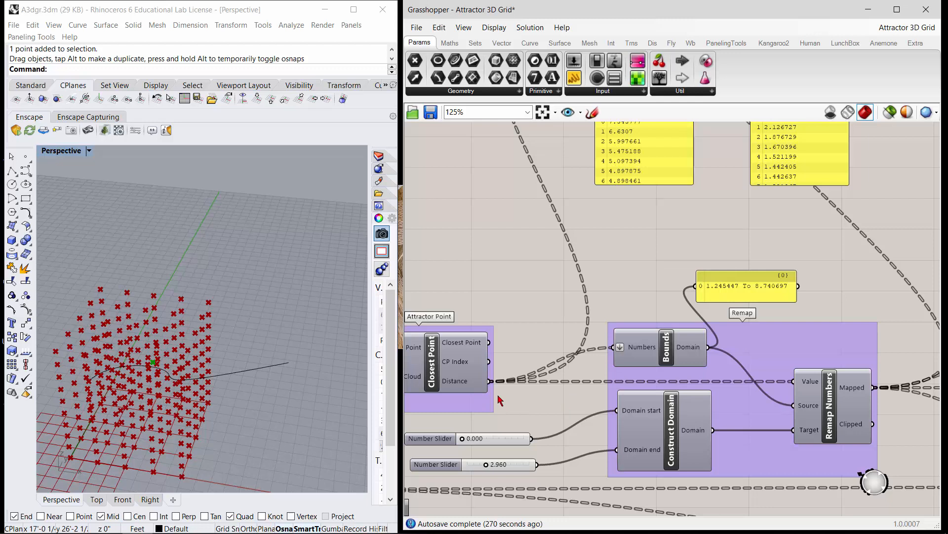
mouse_move(620, 355)
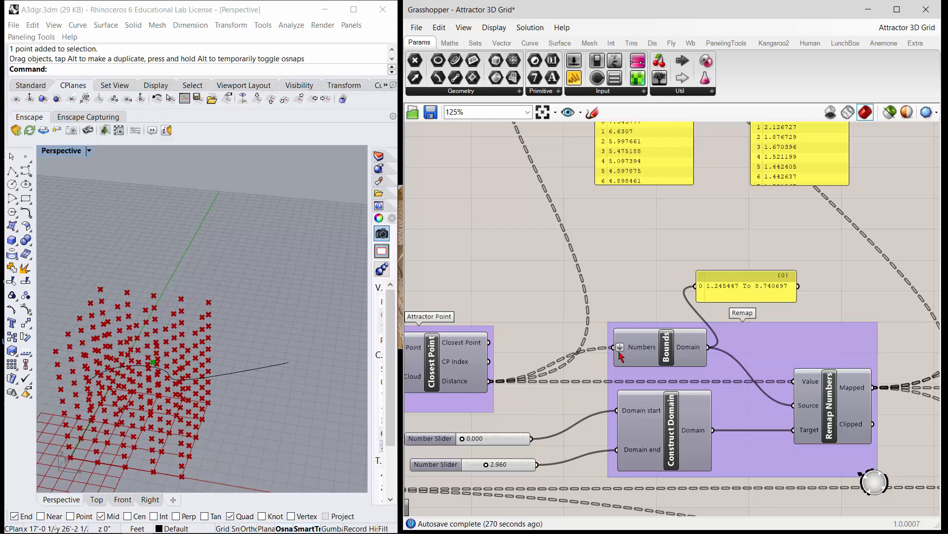
mouse_move(728, 294)
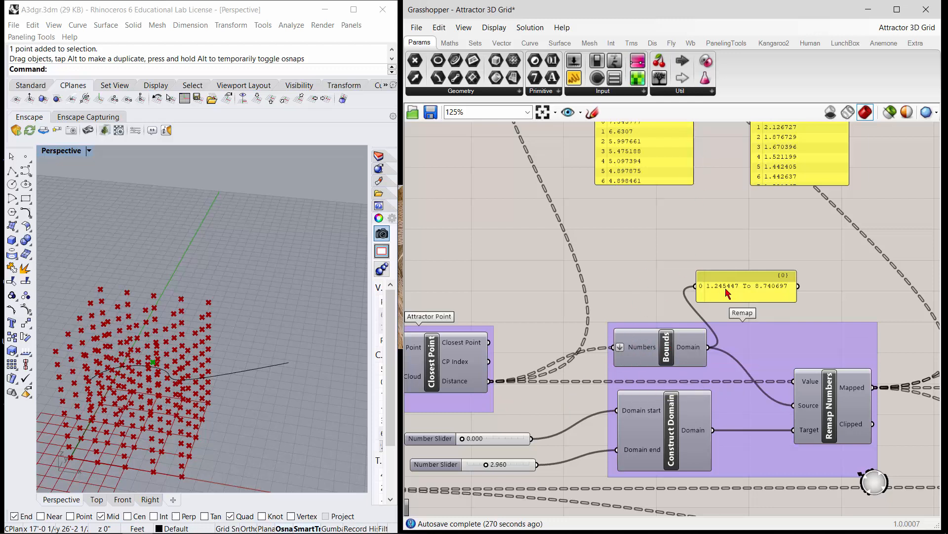
mouse_move(734, 291)
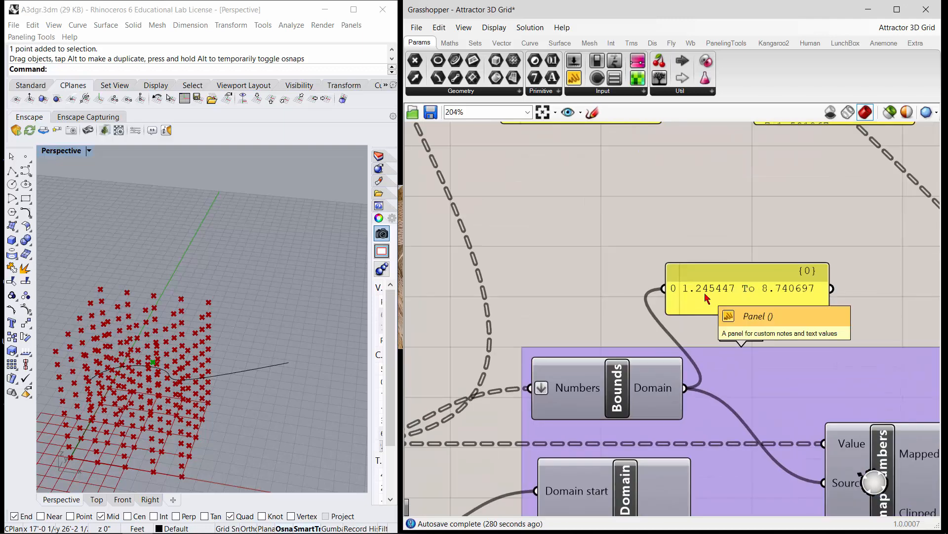
mouse_move(780, 296)
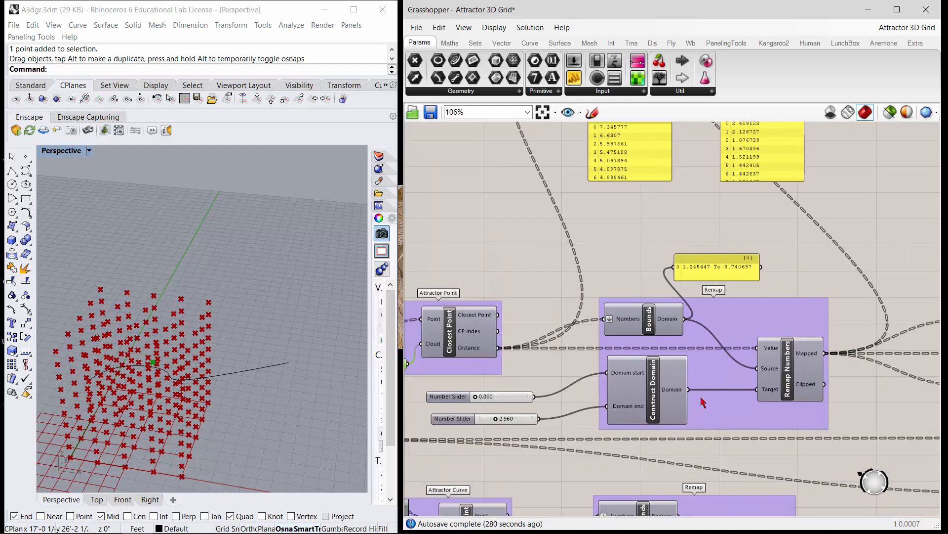
mouse_move(695, 436)
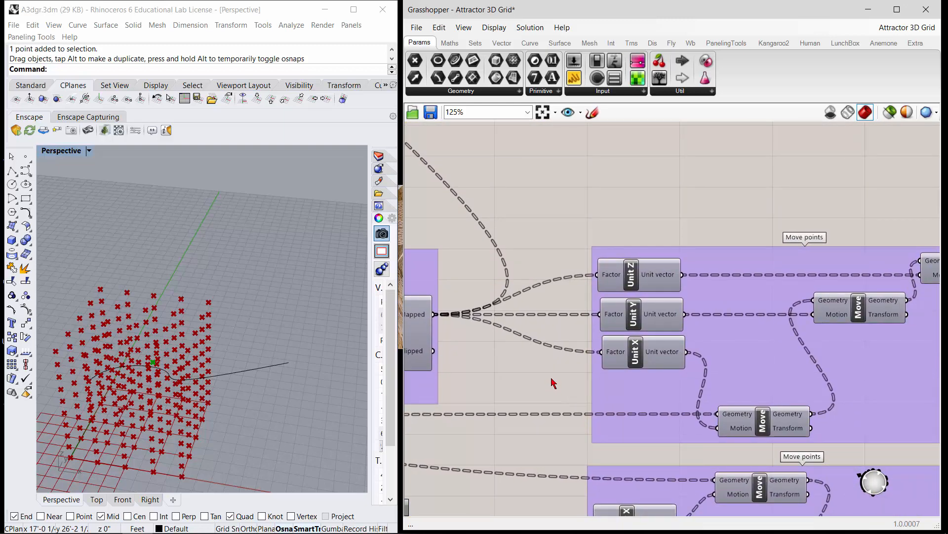
mouse_move(636, 278)
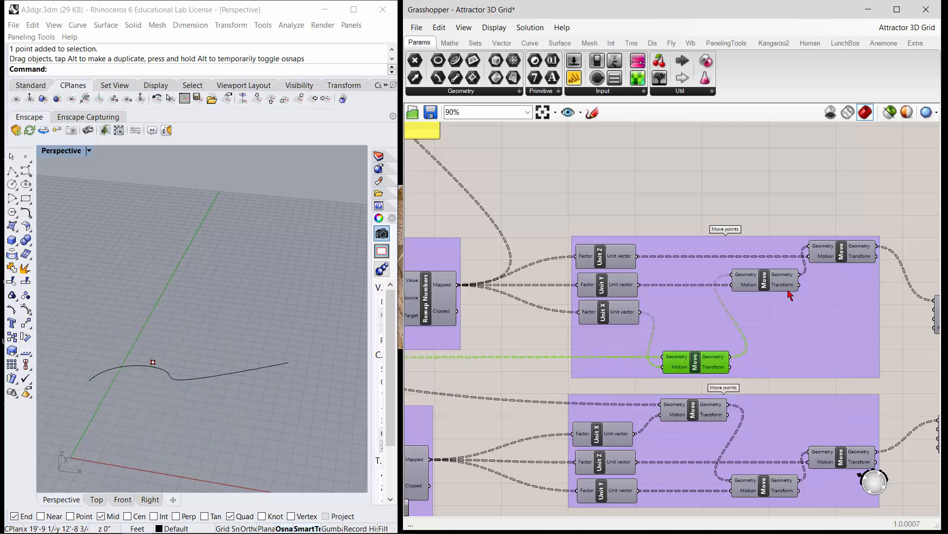
Step: Toggle the X, Y and Z Move previews so only the final Z-moved grid displays
right_click(766, 284)
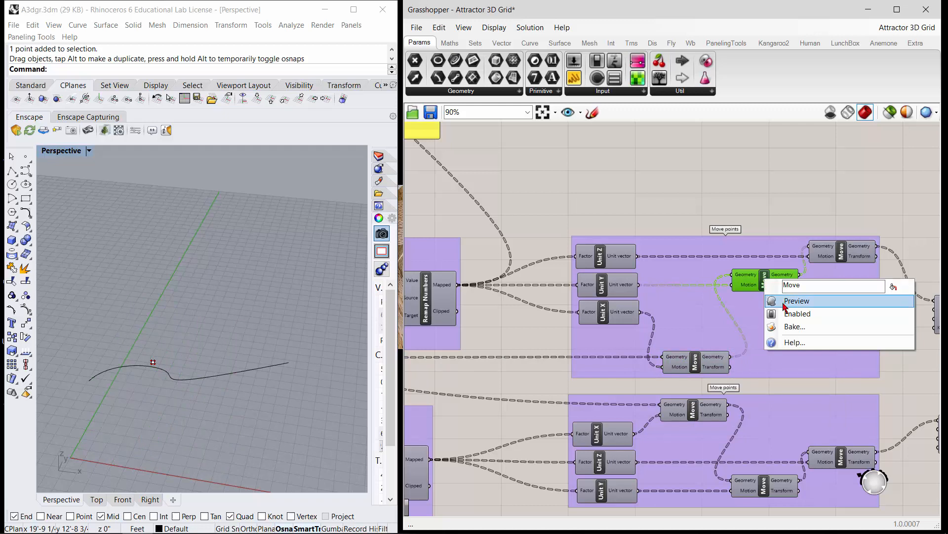
click(797, 301)
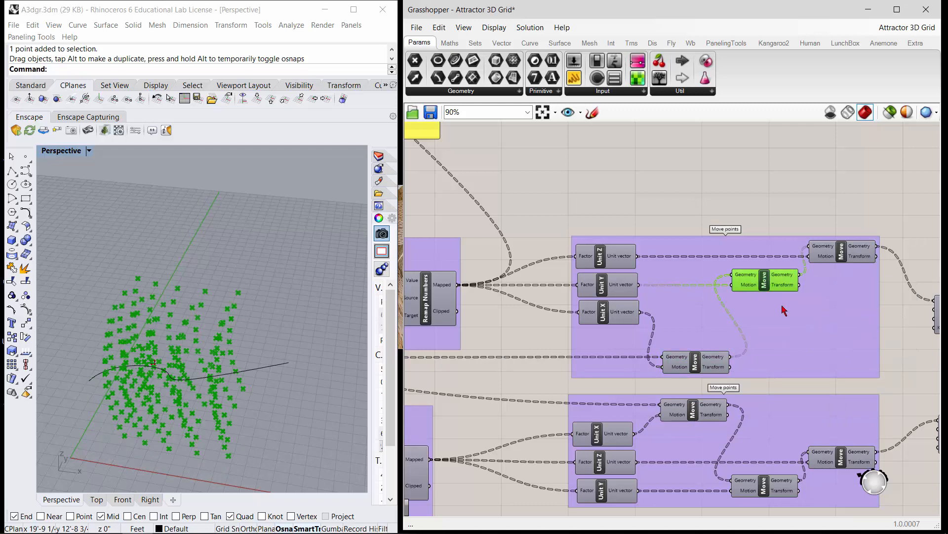
right_click(694, 361)
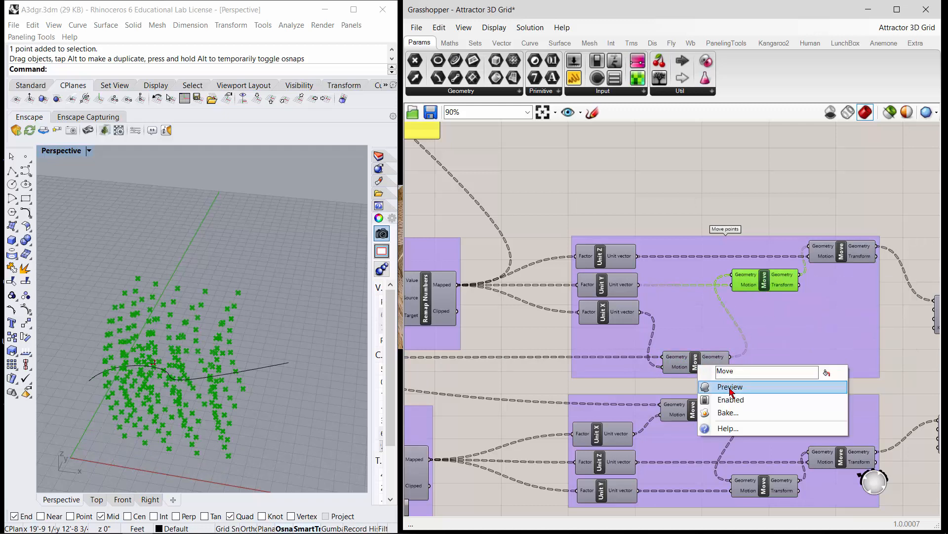
click(729, 386)
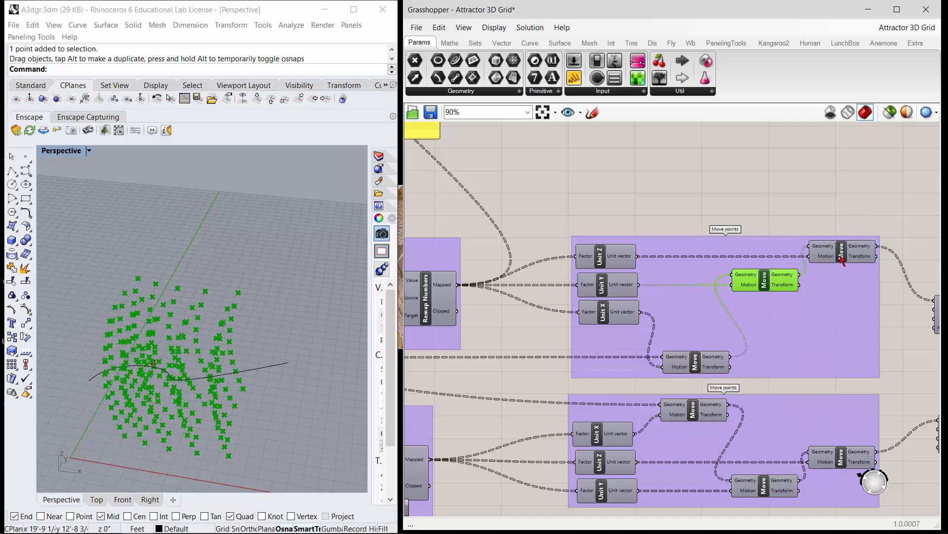
right_click(840, 250)
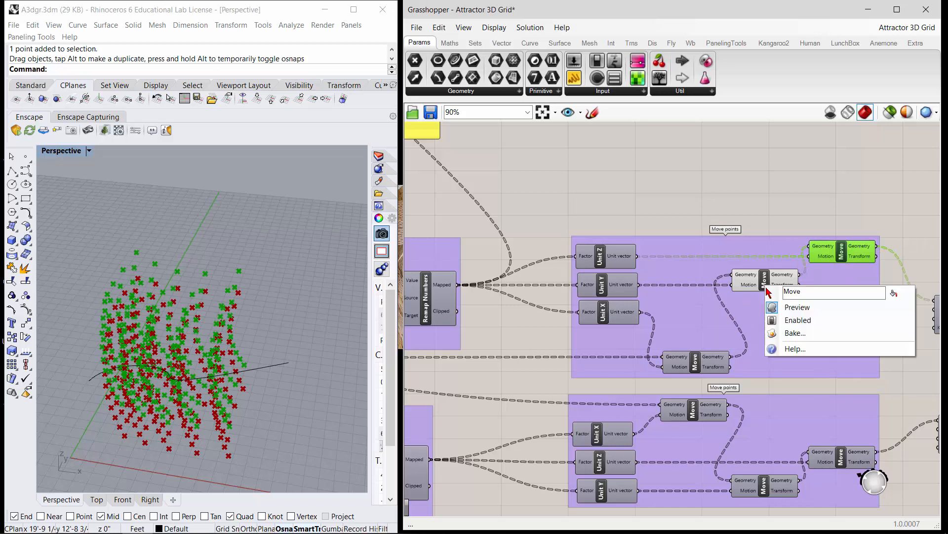
click(797, 307)
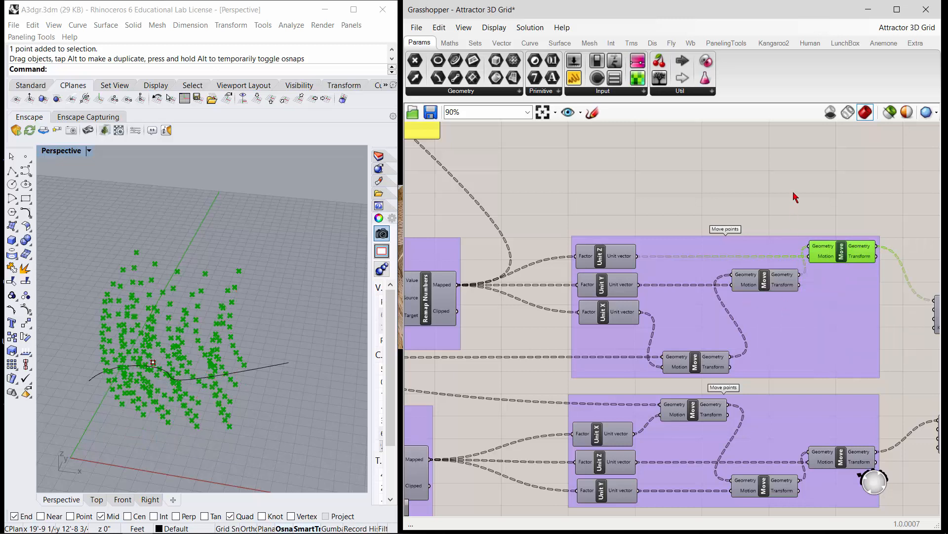
right_click(839, 251)
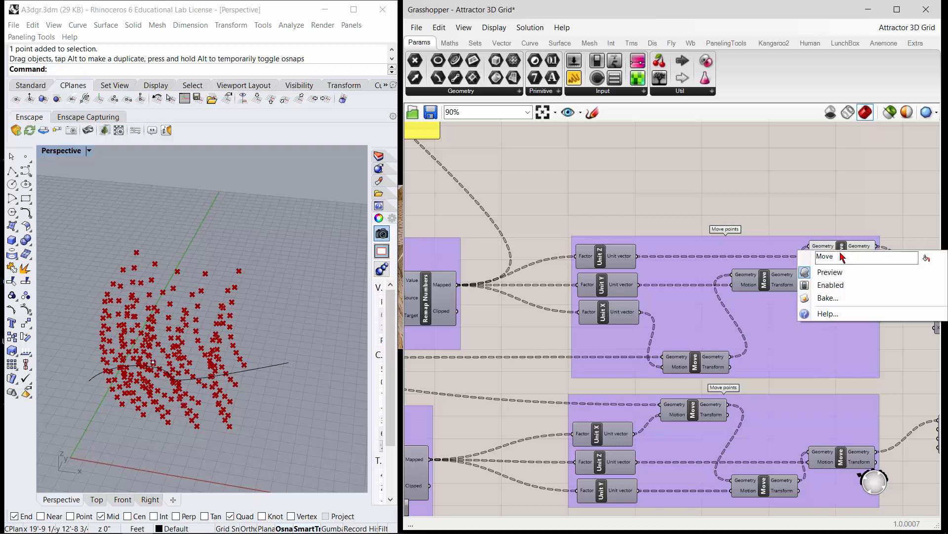
scroll(down, 3)
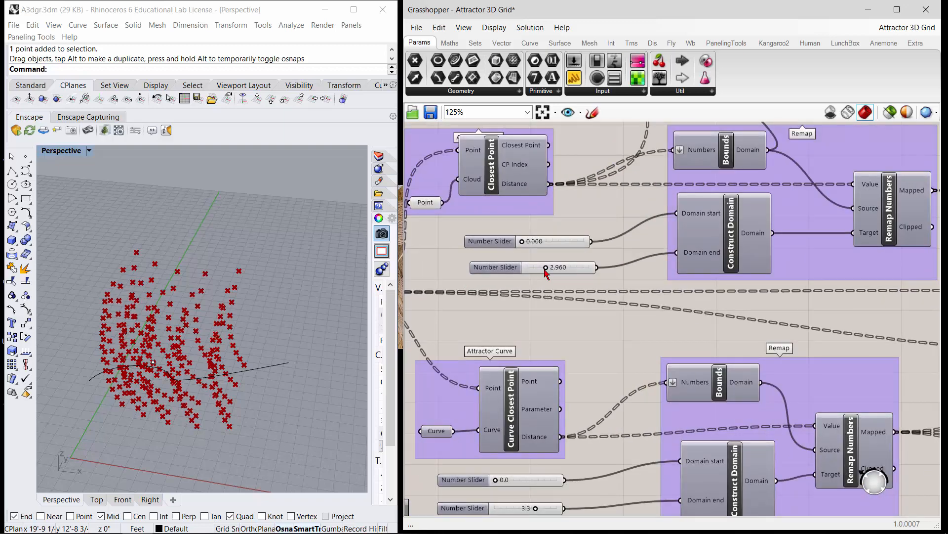
Step: Drag the attractor point's remap maximum slider from 2.960 through 0.720 down to 0.000
drag(544, 267, 586, 268)
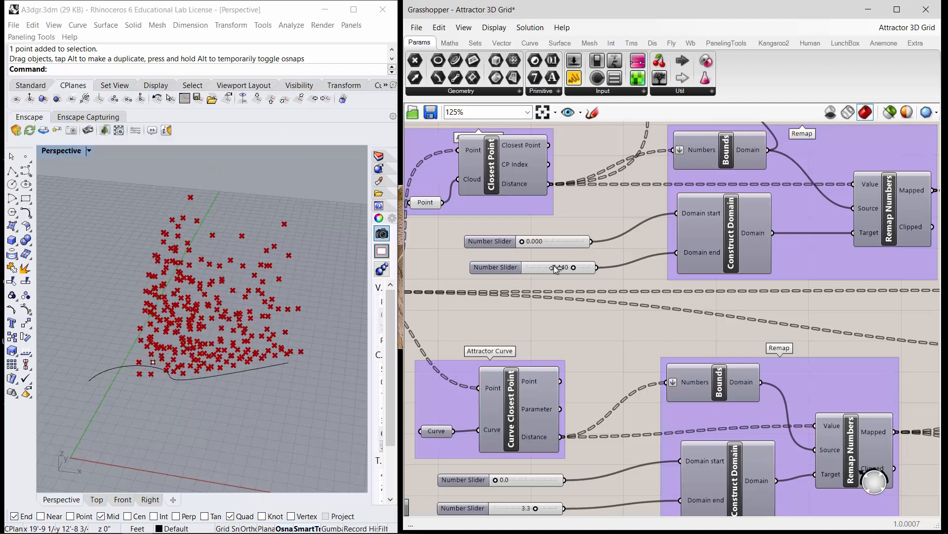
drag(556, 267, 529, 267)
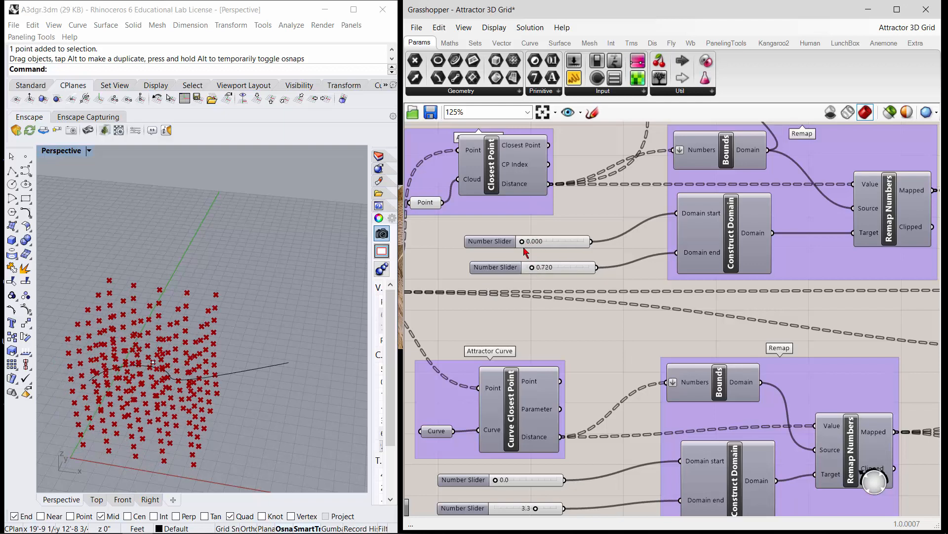
drag(527, 240, 557, 241)
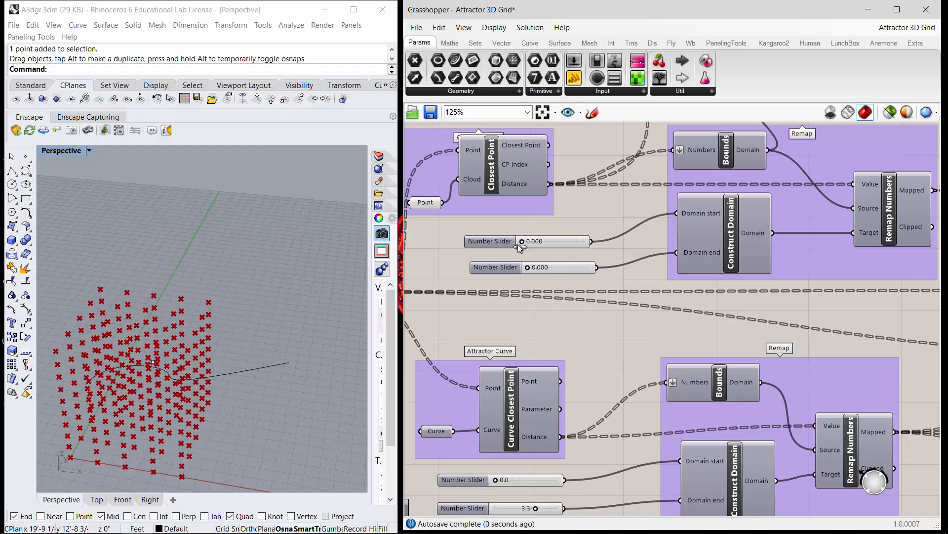
mouse_move(490, 240)
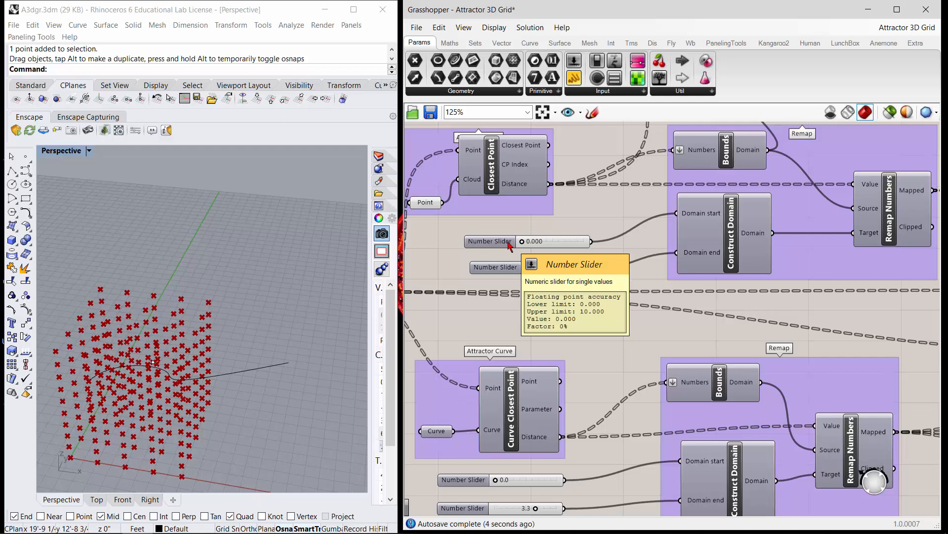
mouse_move(507, 235)
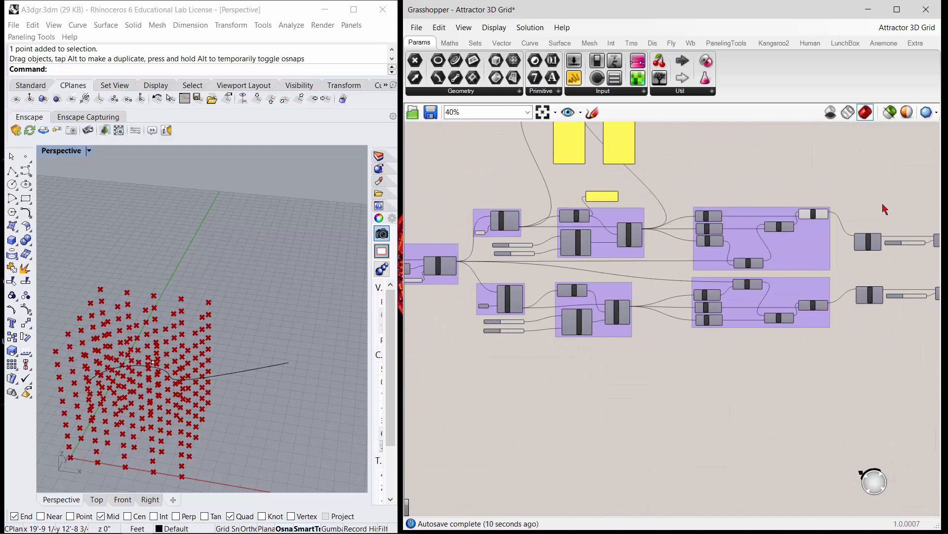
mouse_move(878, 269)
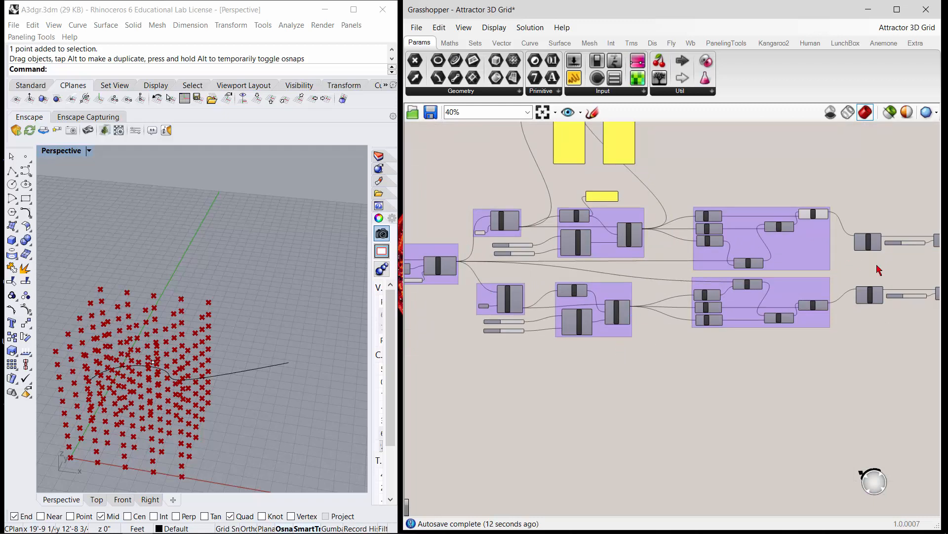
mouse_move(695, 405)
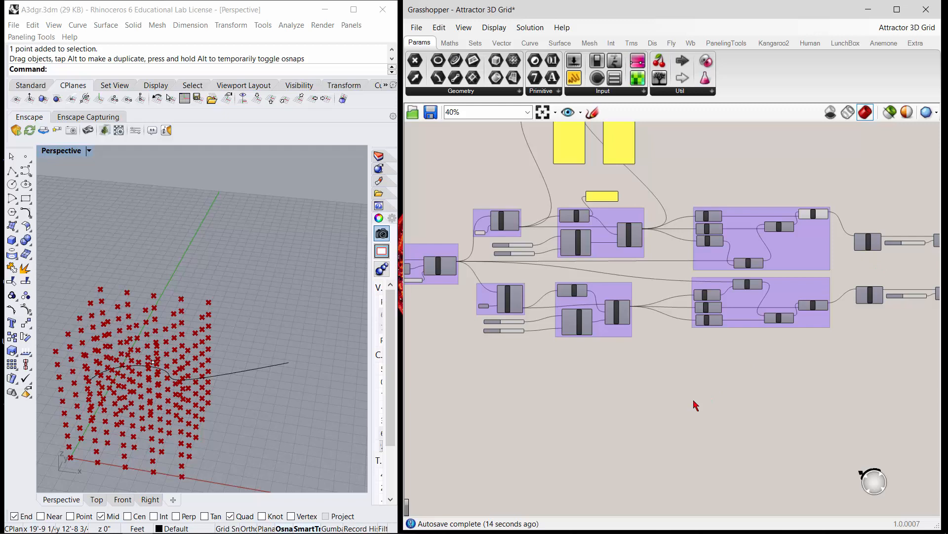
scroll(down, 3)
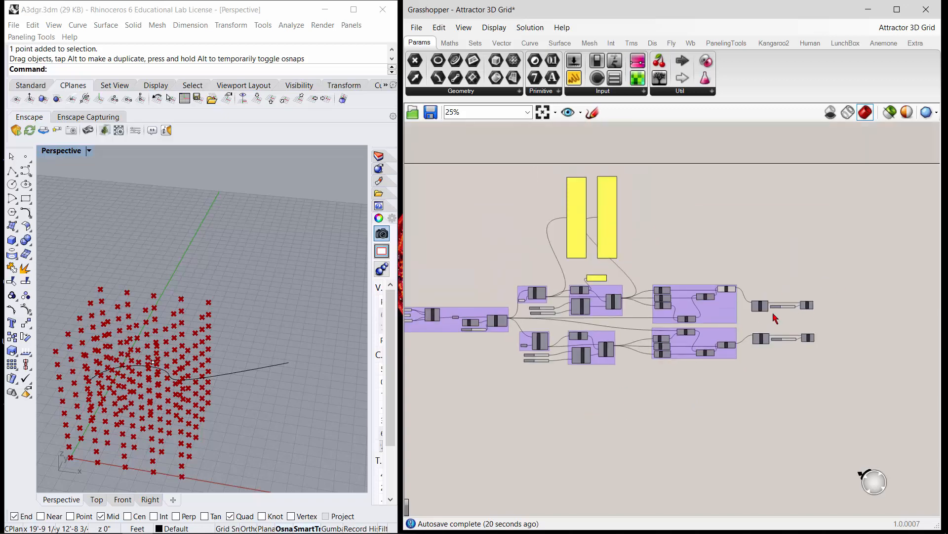